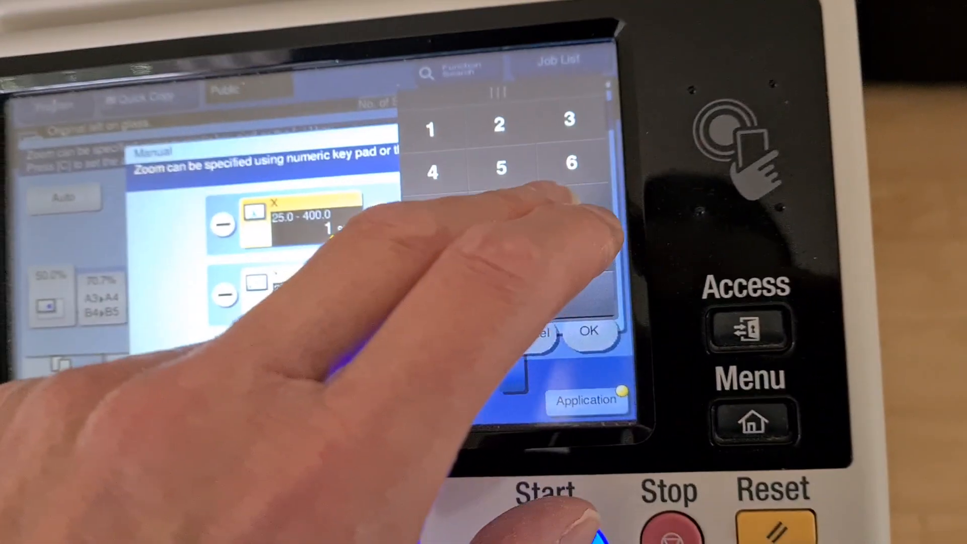
Step: Enter 160 for the X zoom, keep Y at 104.0, and confirm
left_click(500, 238)
type("60")
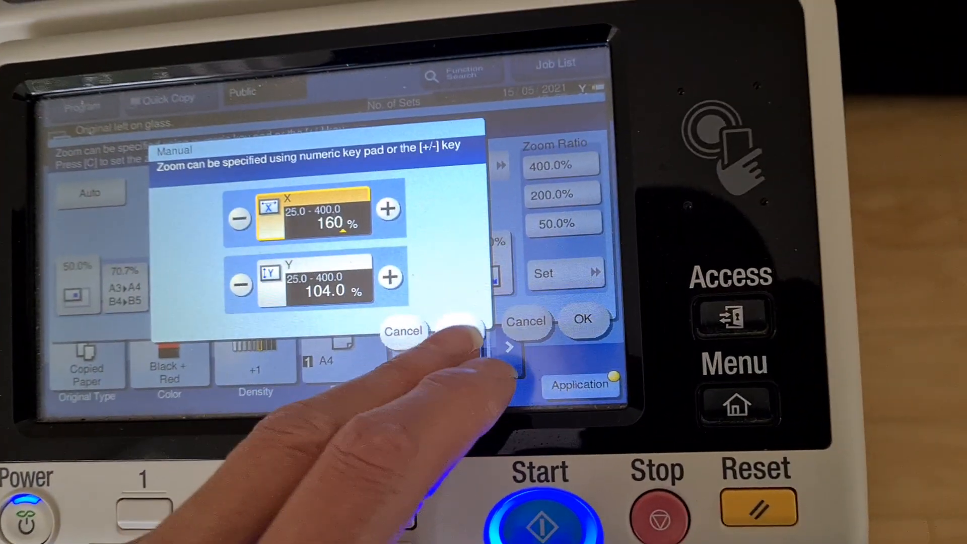
left_click(583, 320)
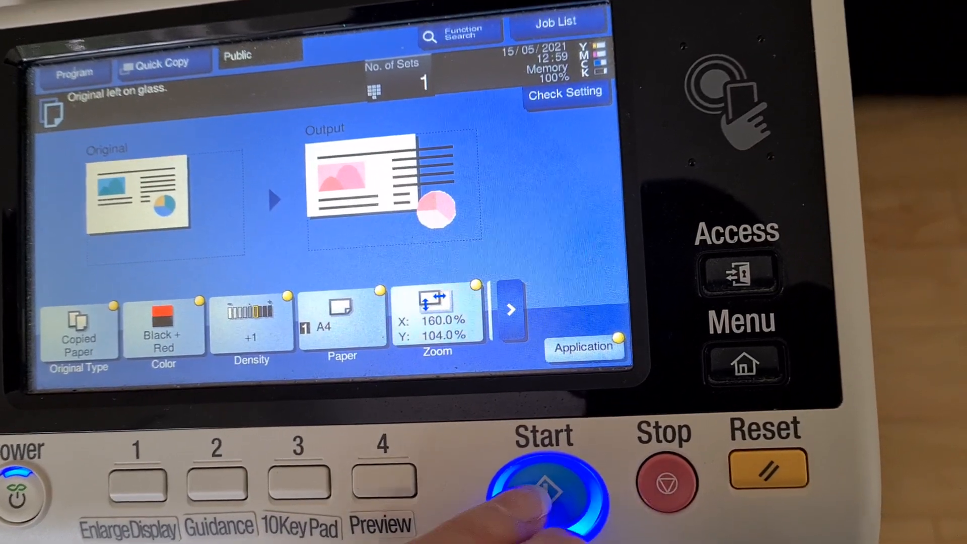
Step: Scan the original at 160% by 104% and finish scanning without printing
left_click(545, 487)
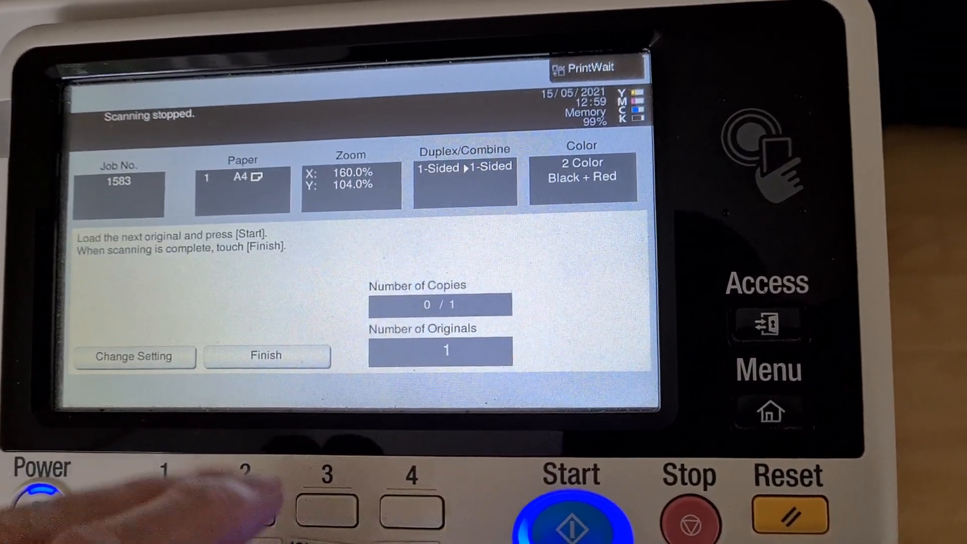
left_click(267, 356)
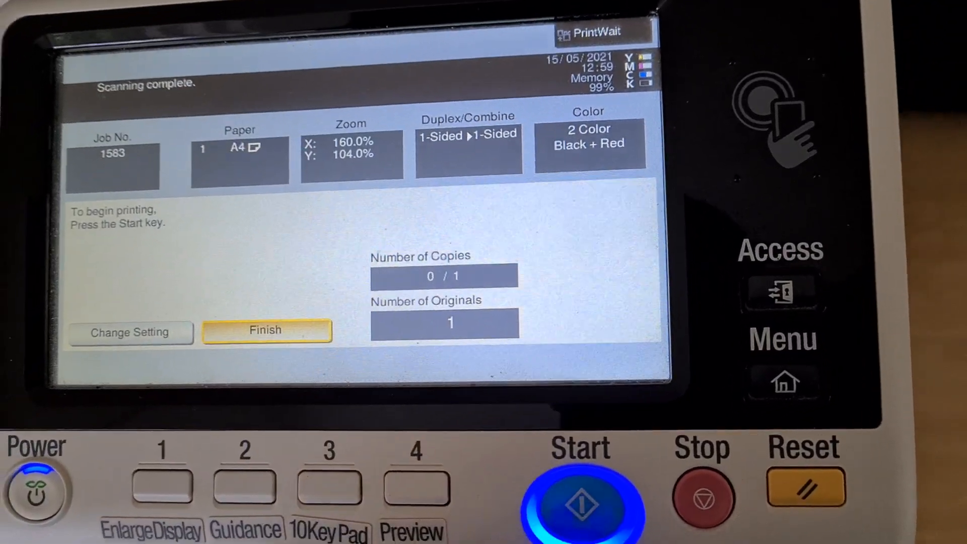